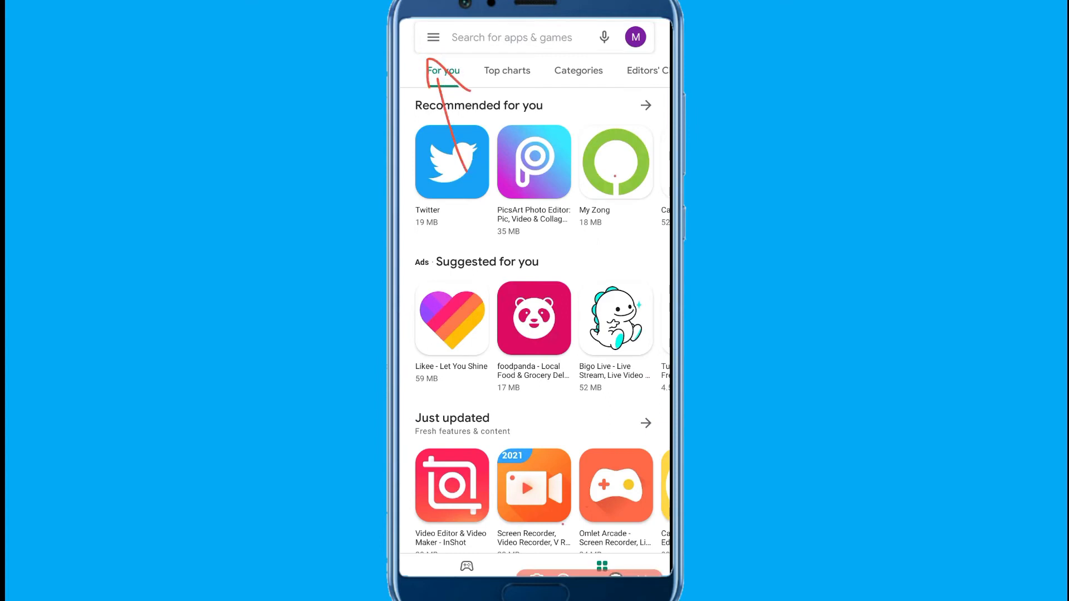
# - Reveal the Play Store navigation drawer with My apps & games, Account and Settings
pyautogui.click(433, 38)
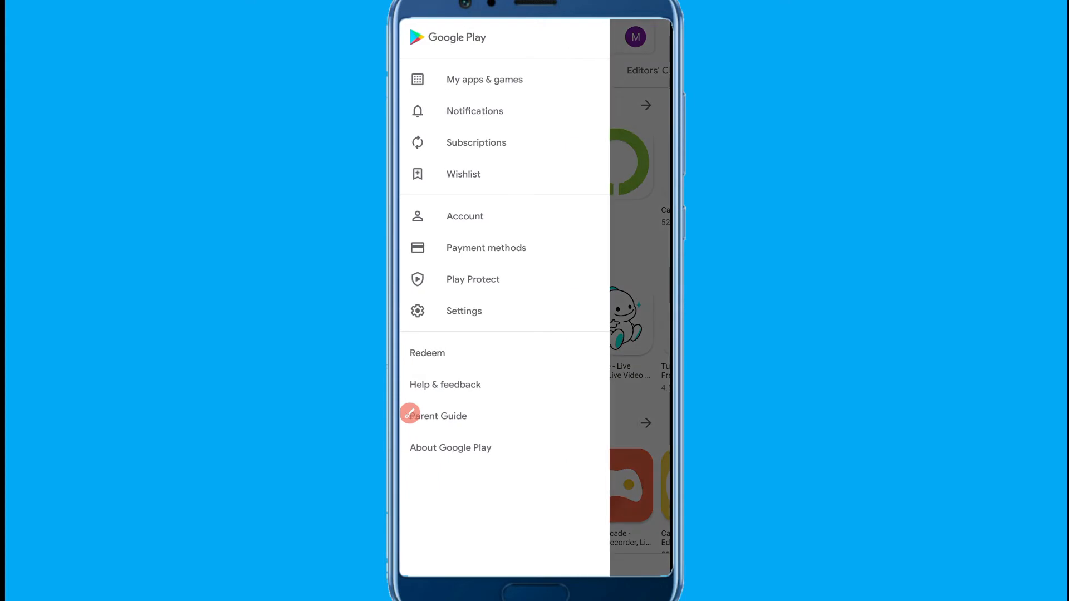